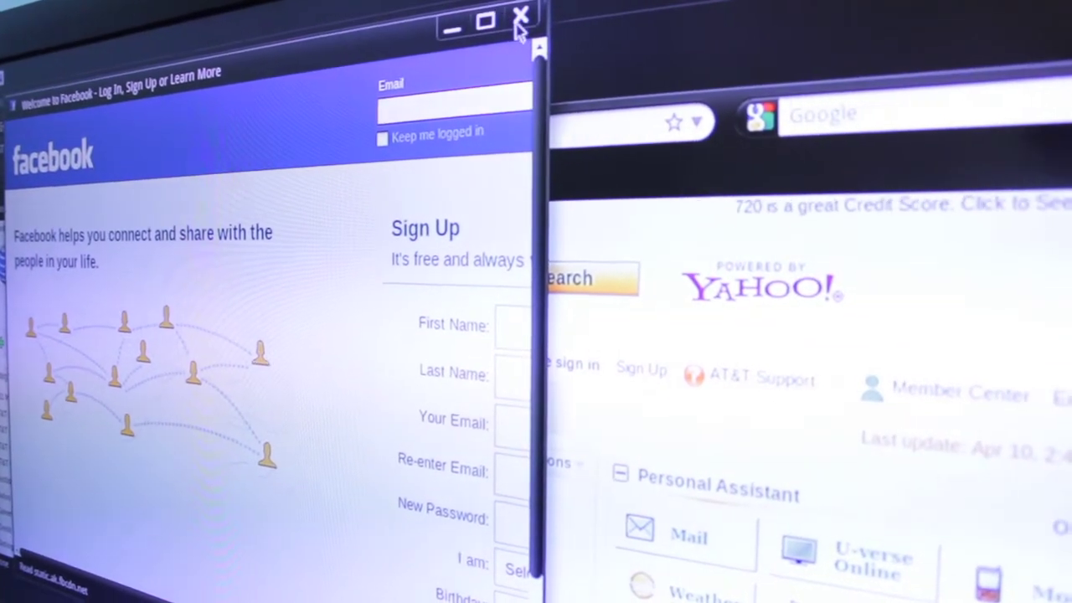
Step: Bring up a Facebook sign-up window in front of the Yahoo home page
left_click(521, 16)
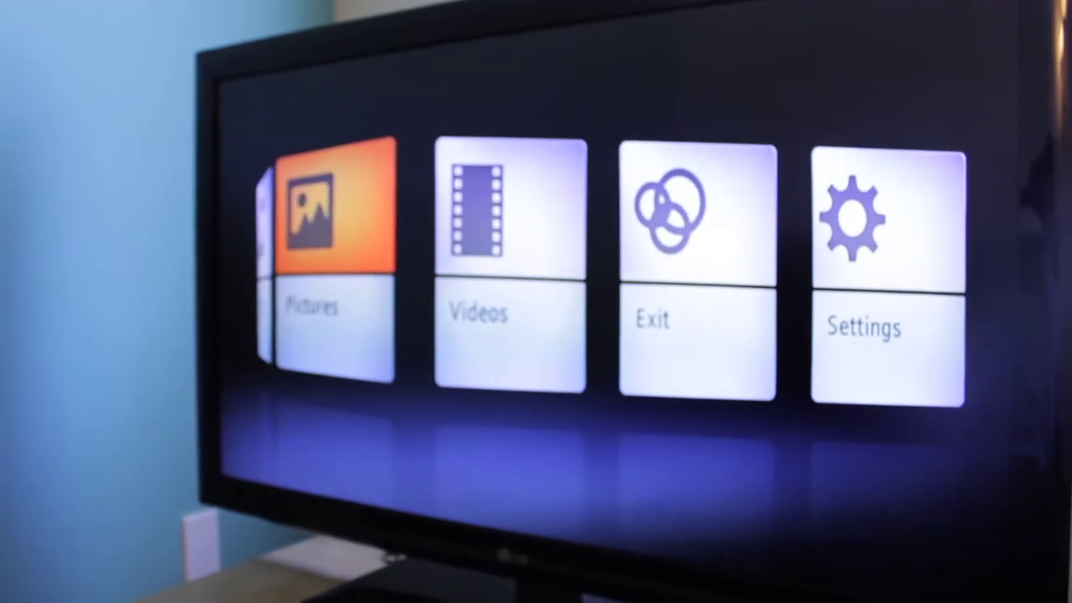
Step: Select Pictures on the home menu to show the photo thumbnail grid
left_click(327, 217)
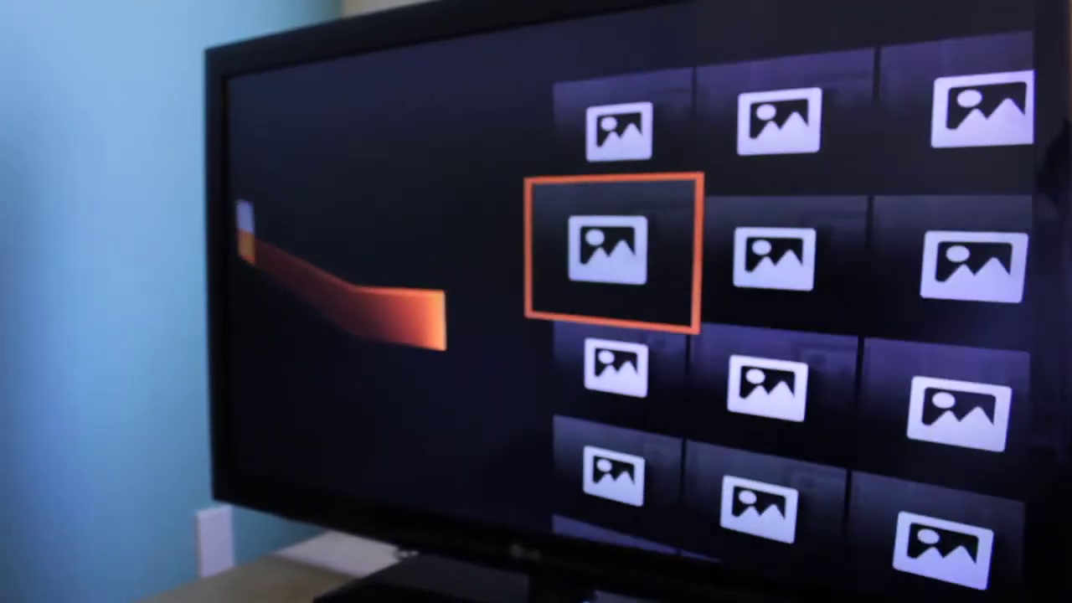